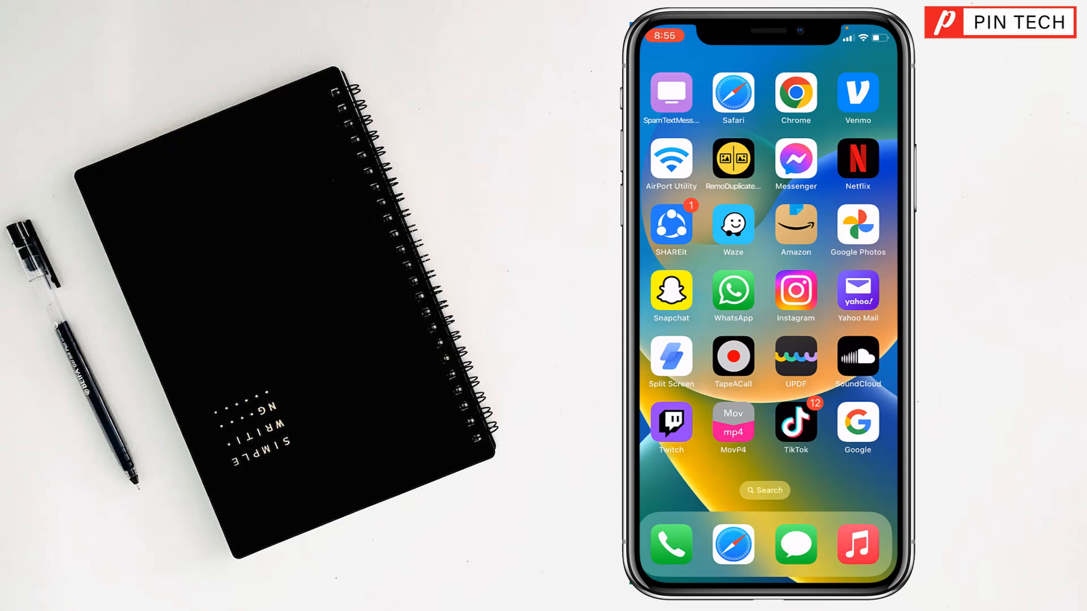
Bring up App Store suggestions for the search 'telegram'
scroll(left, 3)
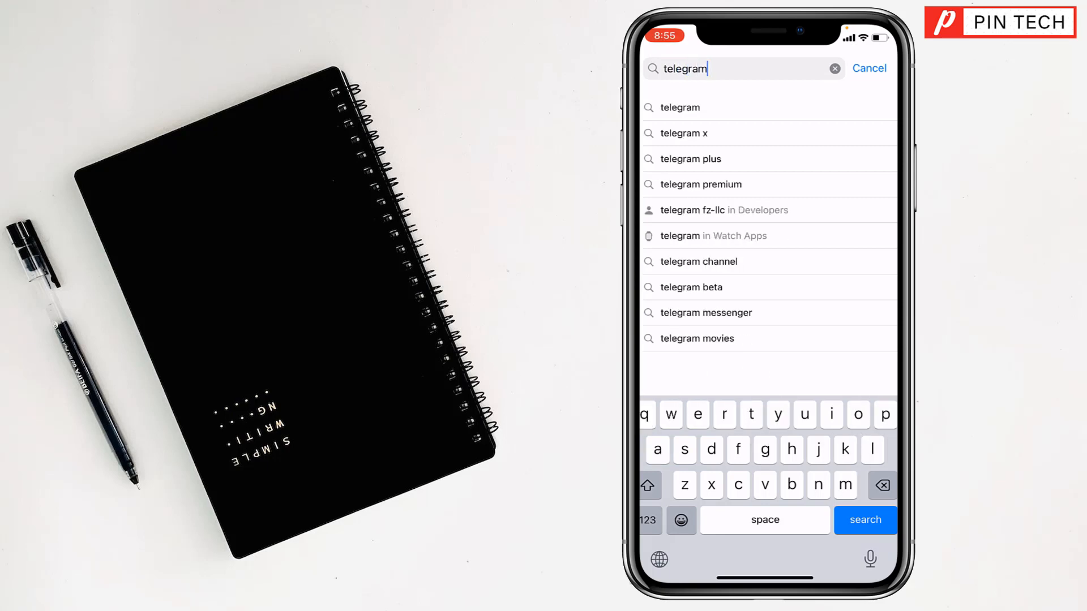
Search 'telegram', confirm Telegram Messenger shows OPEN, then clear the search
click(865, 520)
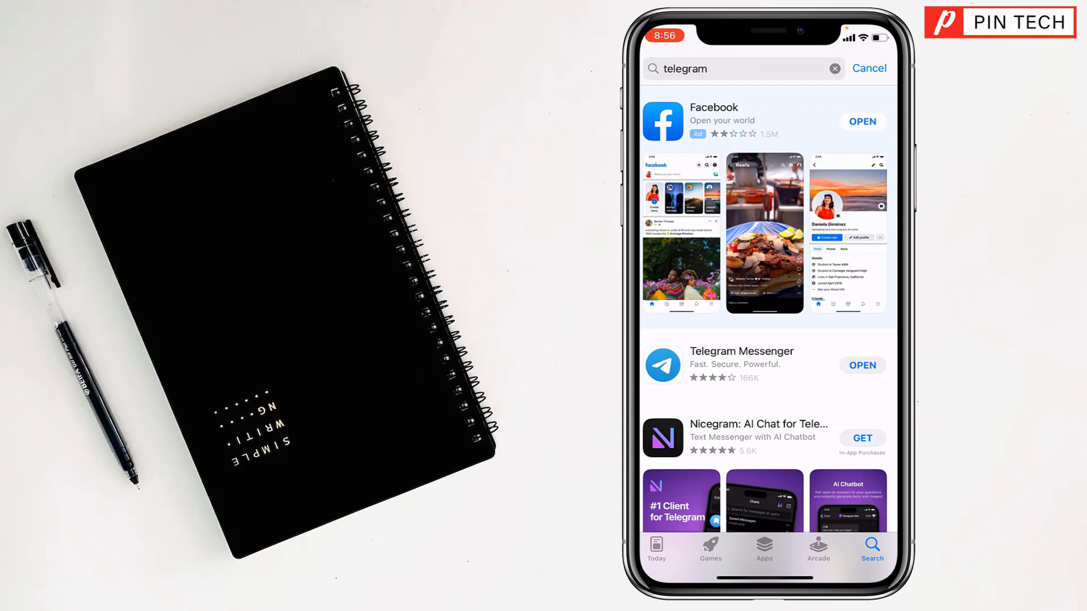
click(861, 365)
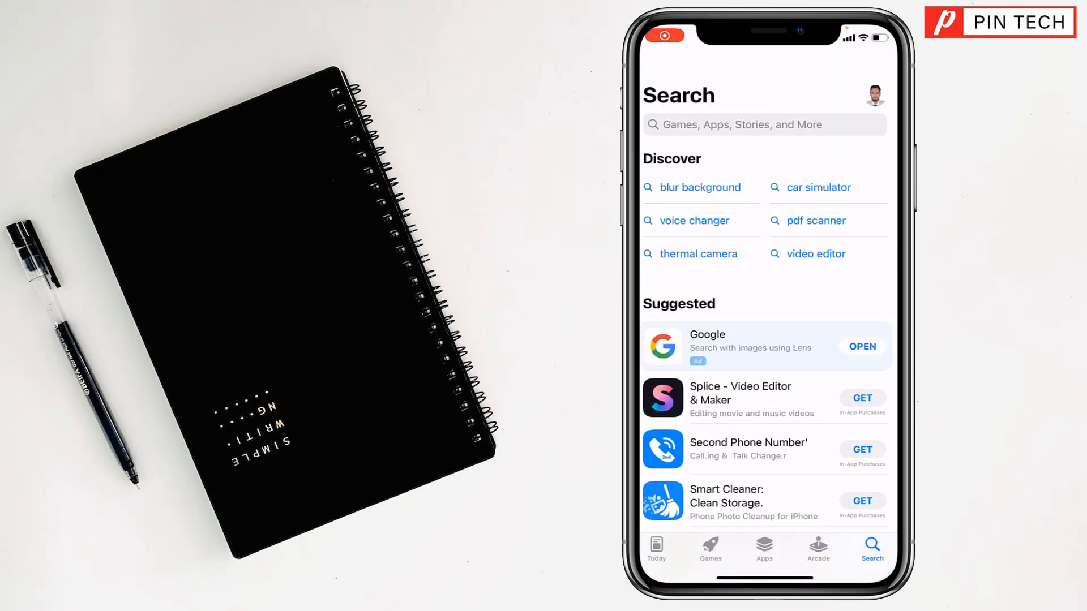
Search the App Store for 'copy app' and launch Dual Accounts from the results
text(co)
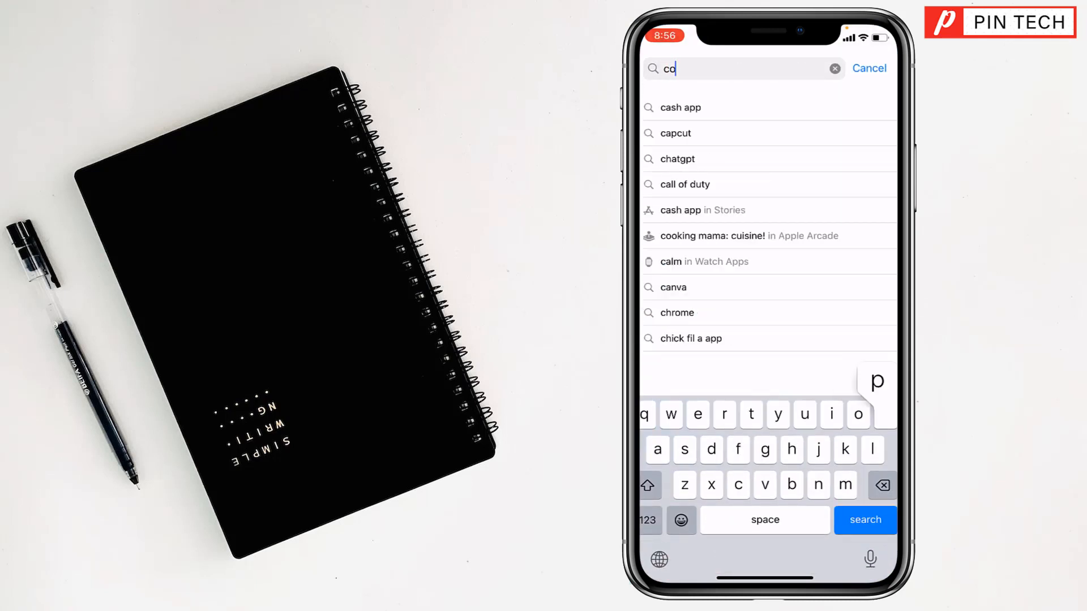
text(copy app)
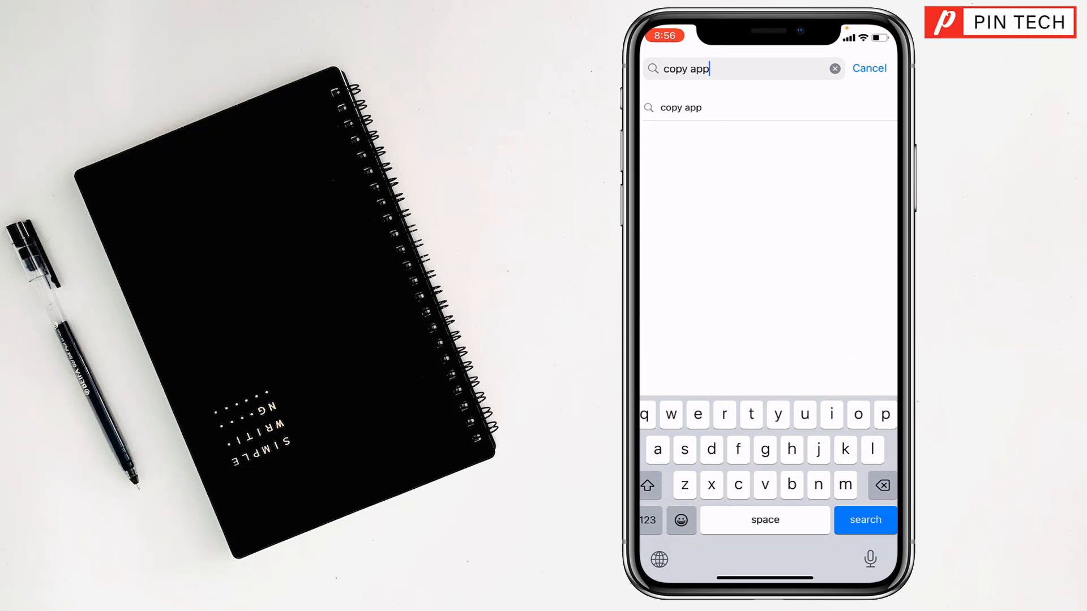
click(865, 520)
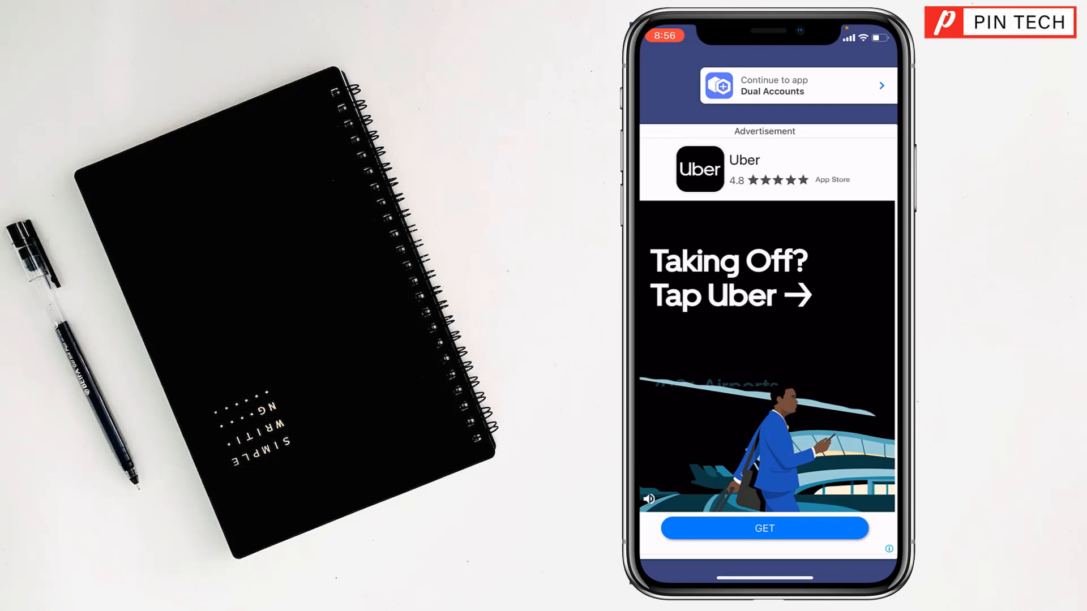
Skip the Uber advertisement with 'Continue to app' and bring up Dual Account's App List
click(765, 86)
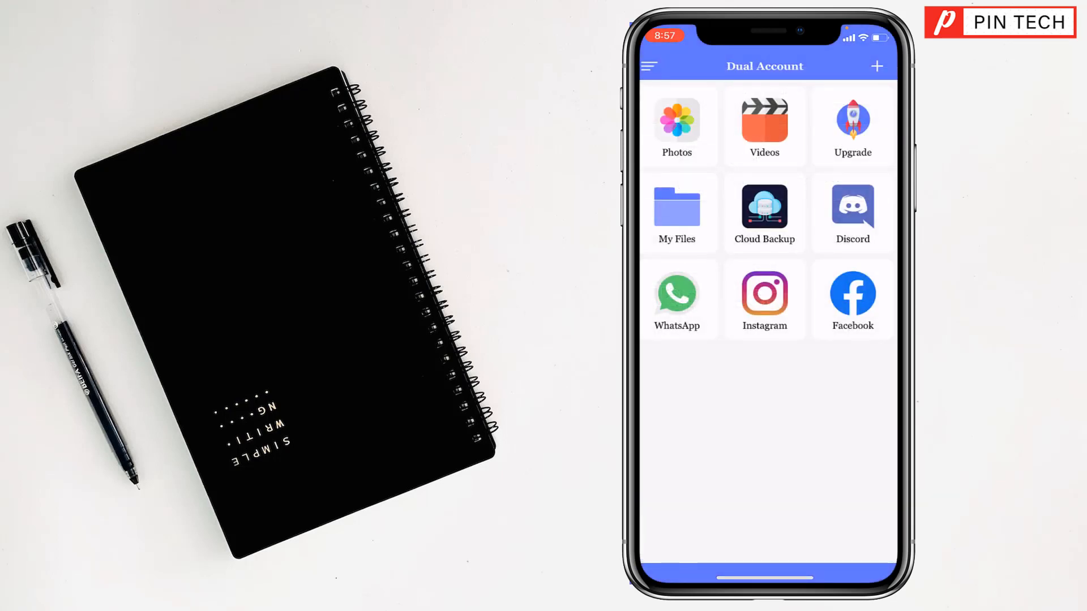
click(876, 65)
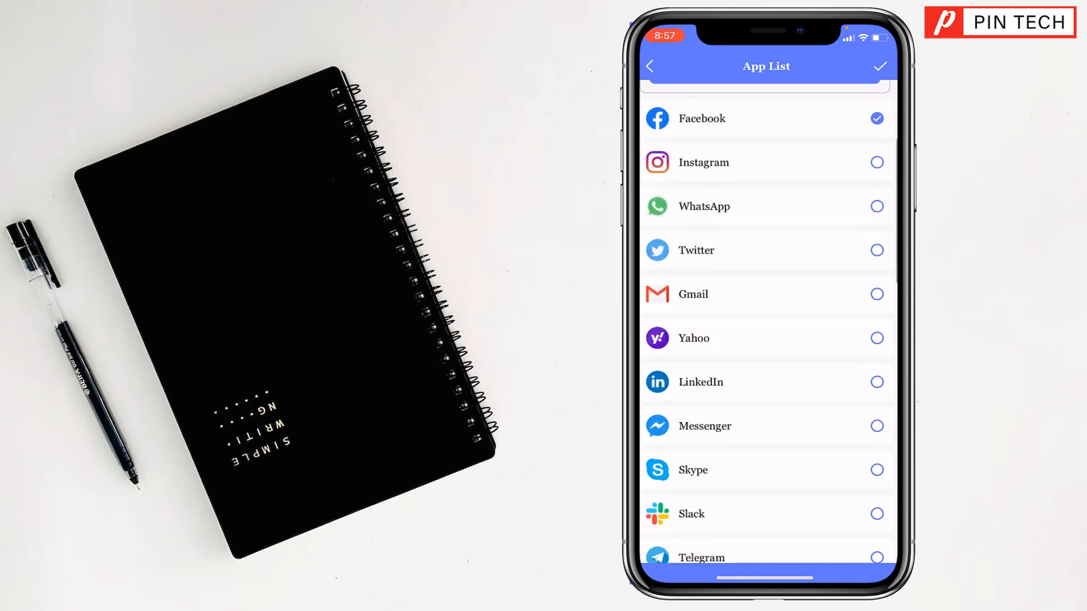
Pick Telegram from the App List and submit it under the username 'Telegram'
scroll(down, 3)
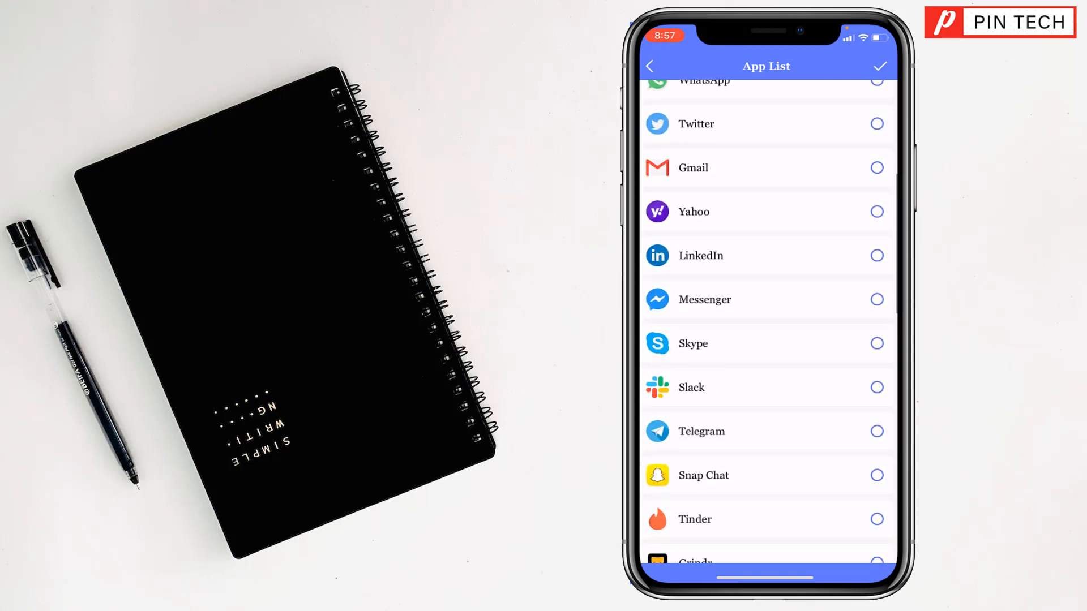
click(877, 430)
text(Telegram)
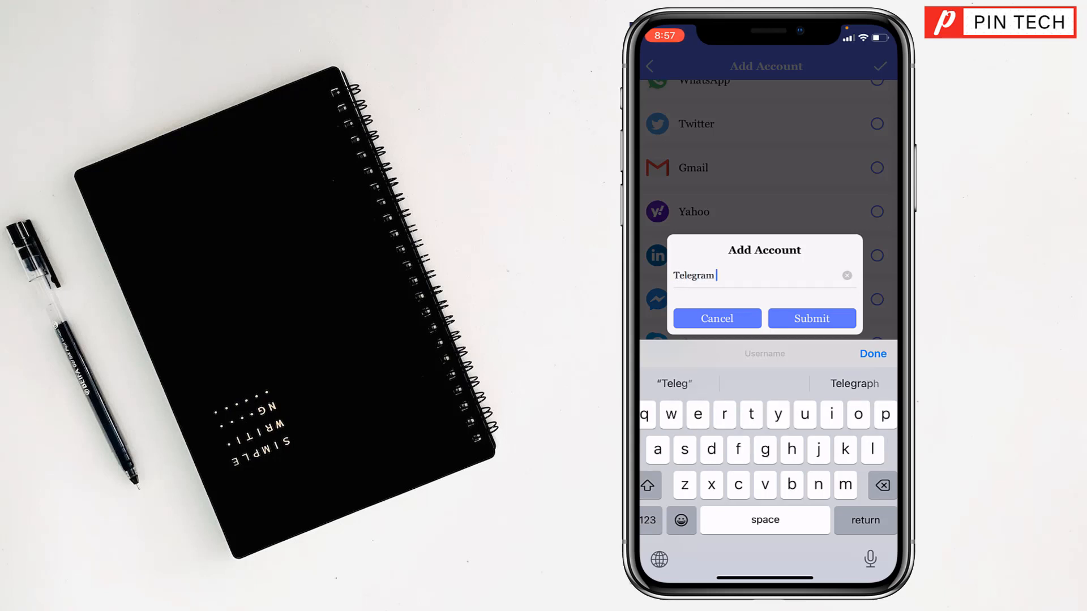
click(811, 318)
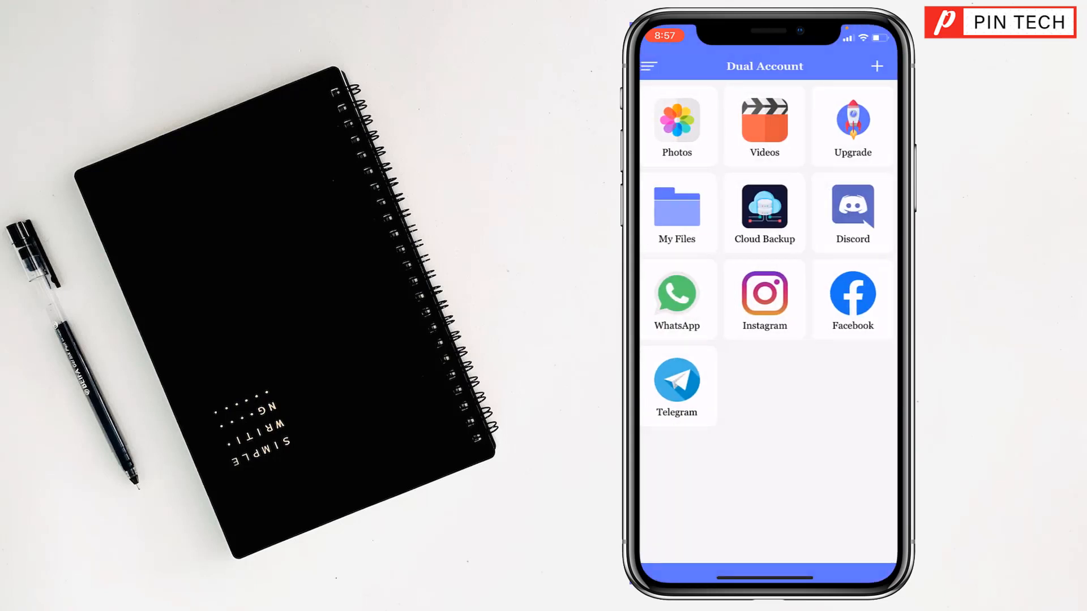